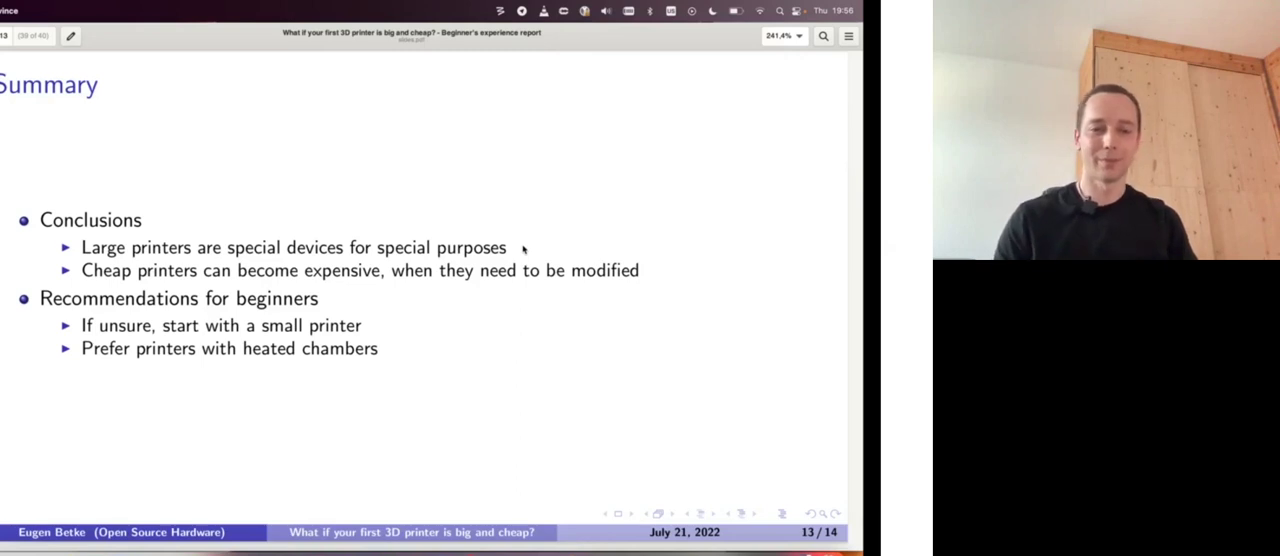
pyautogui.moveTo(516, 216)
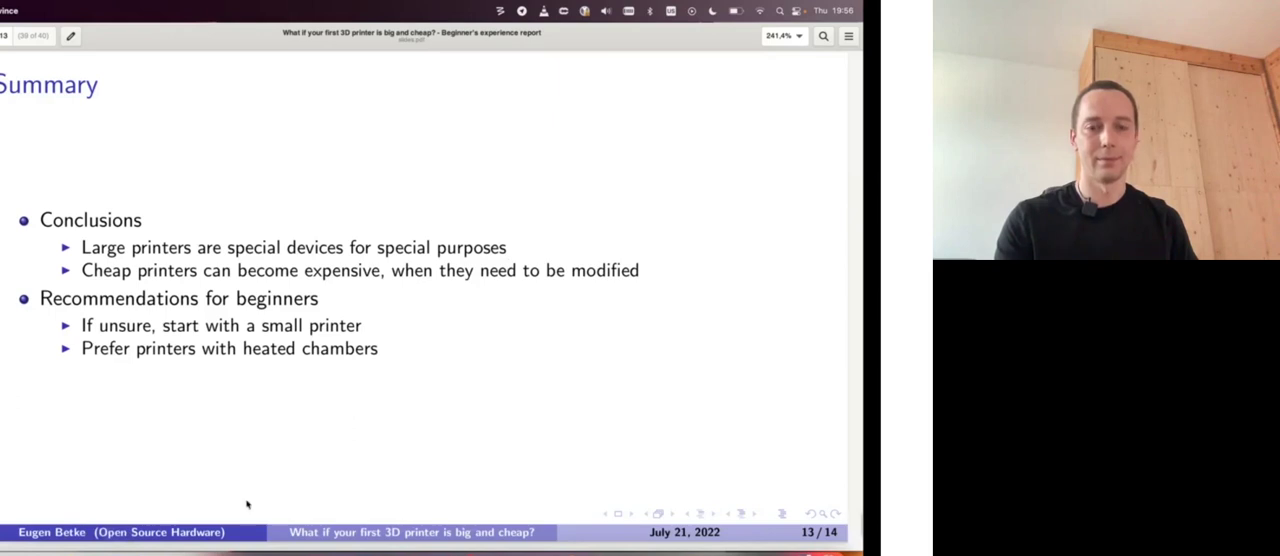
pyautogui.moveTo(212, 480)
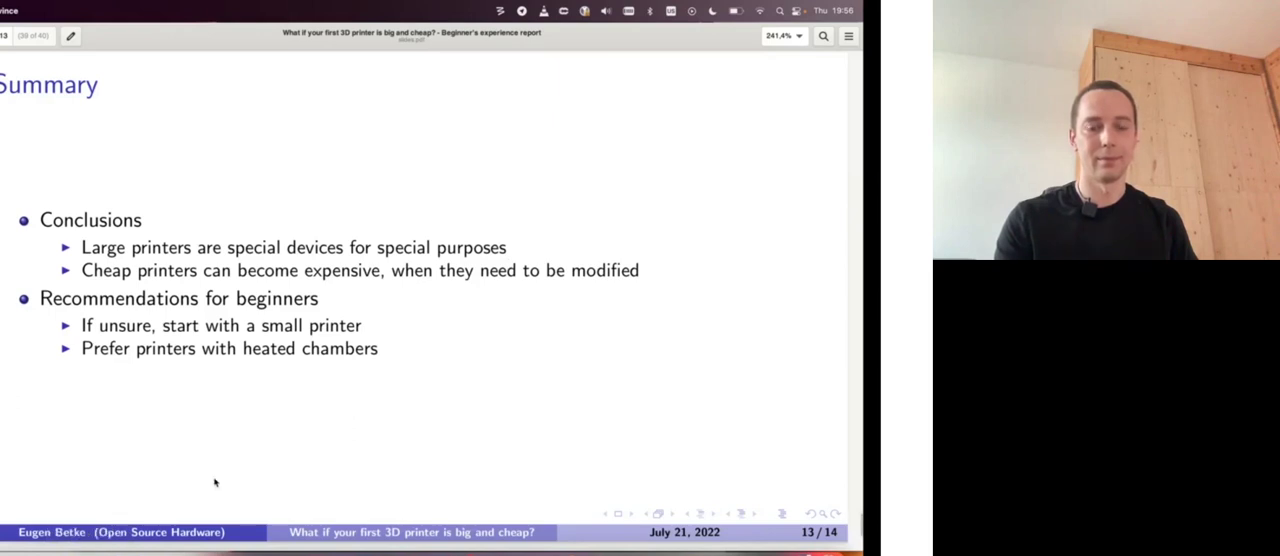